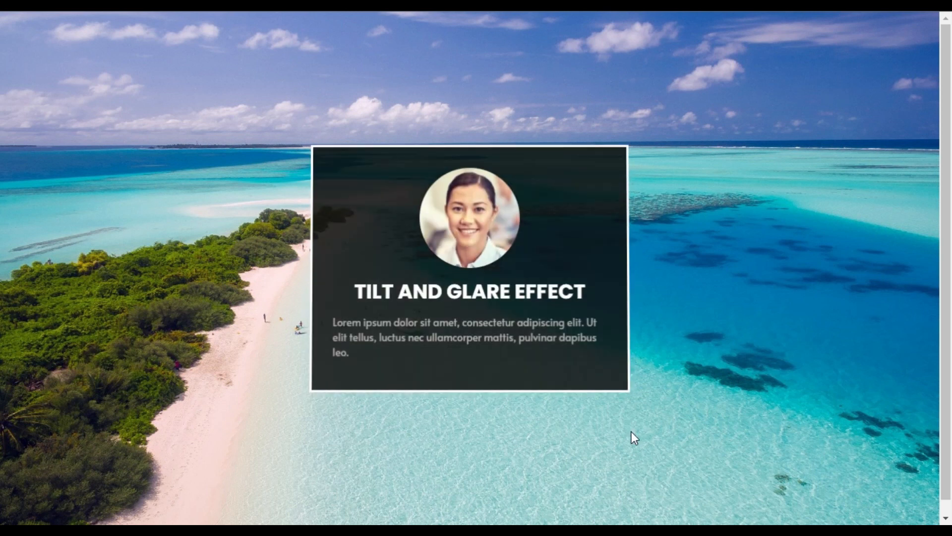
mouse_move(735, 239)
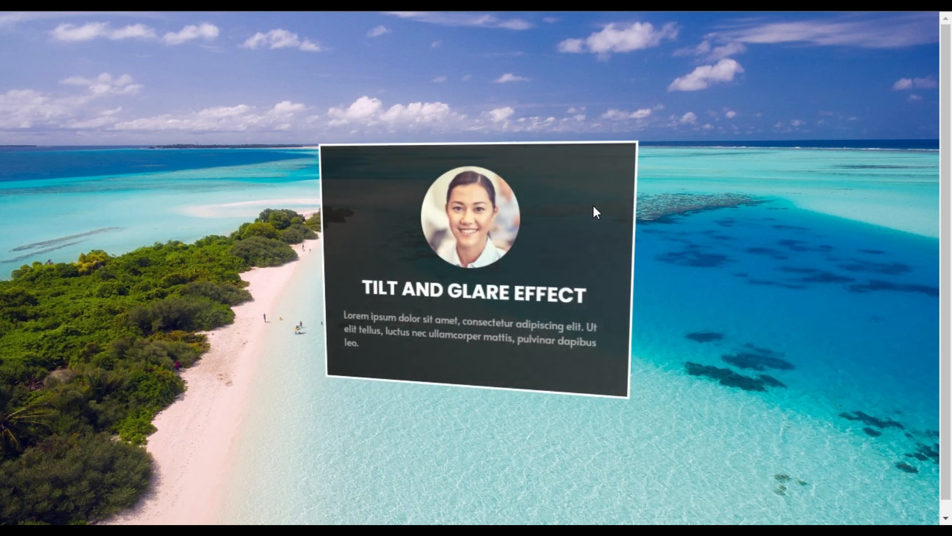
mouse_move(370, 179)
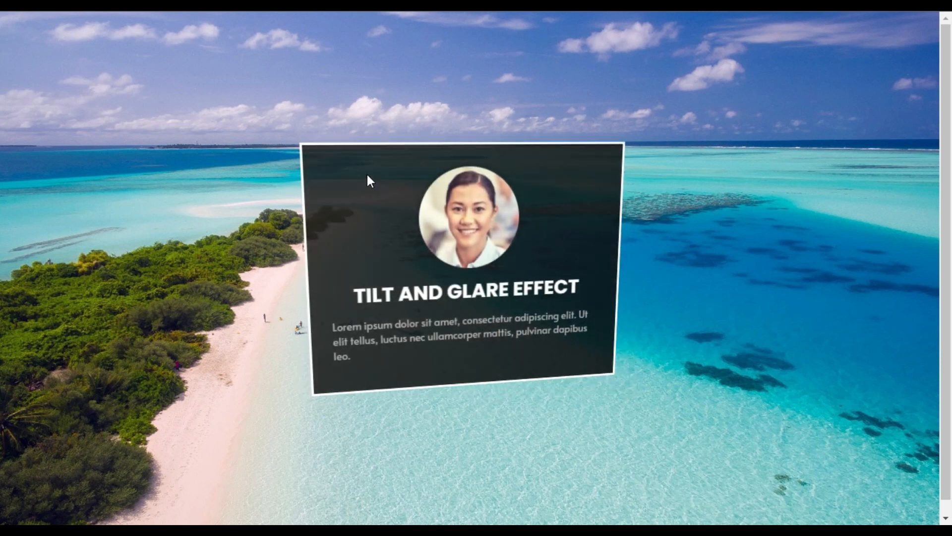
mouse_move(594, 396)
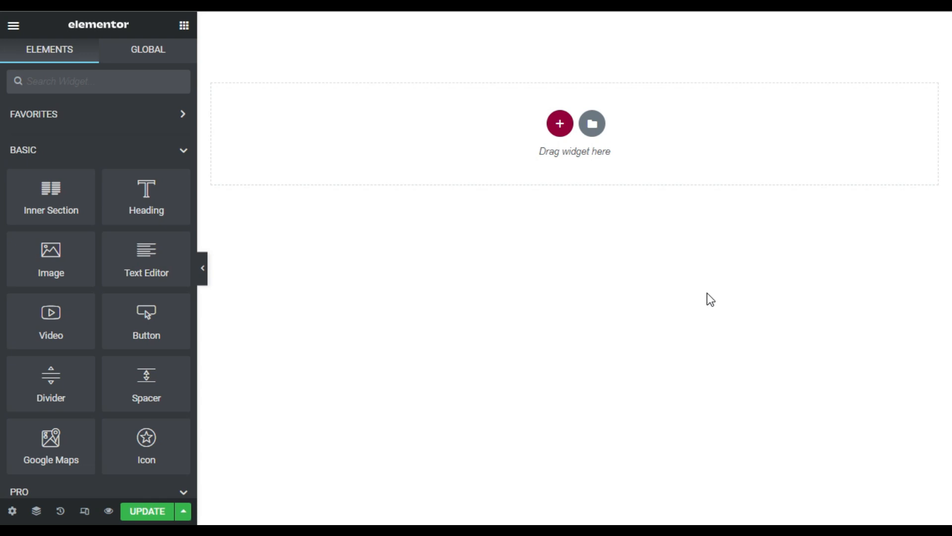
Step: Add a single-column section and set its height to Fit To Screen
left_click(558, 123)
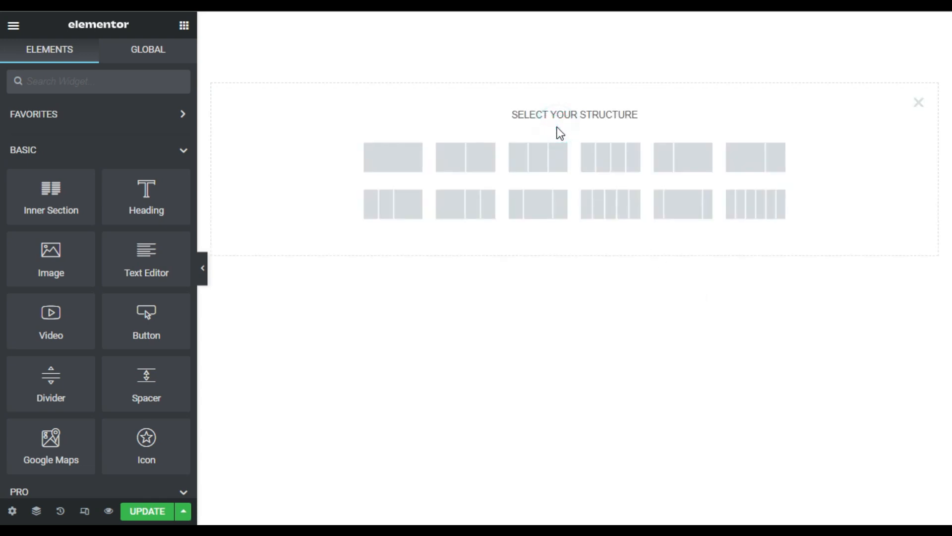
left_click(393, 157)
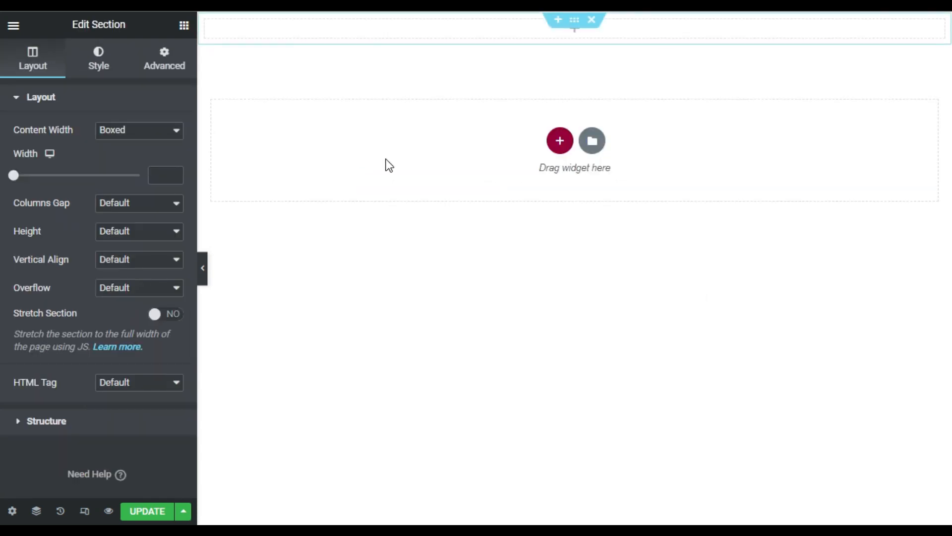
left_click(139, 231)
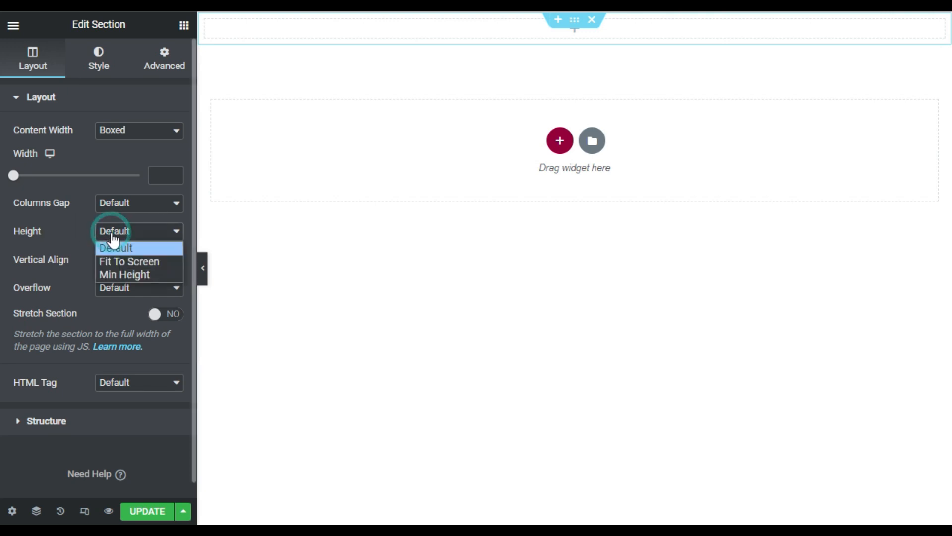
left_click(129, 261)
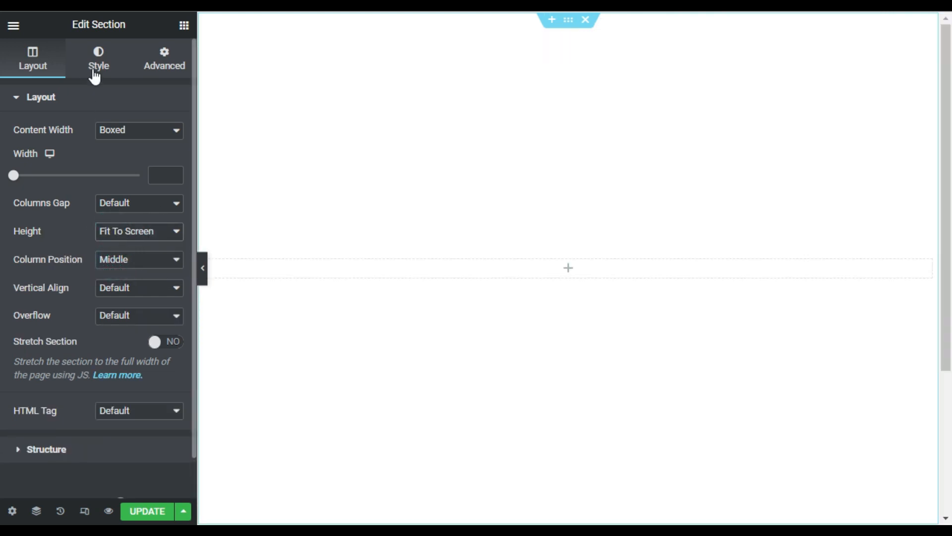
Step: Set the beach photo from the Media Library as the section's Classic background
left_click(98, 58)
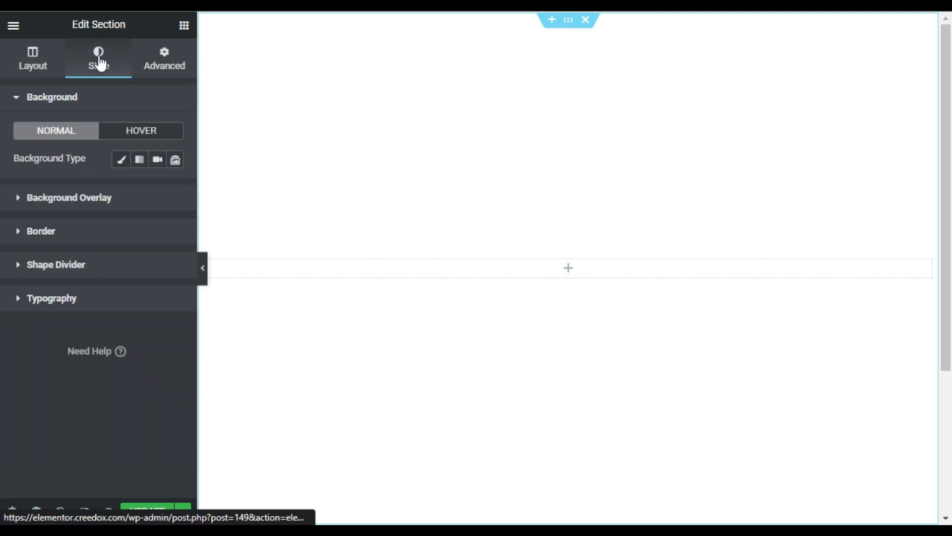
mouse_move(121, 159)
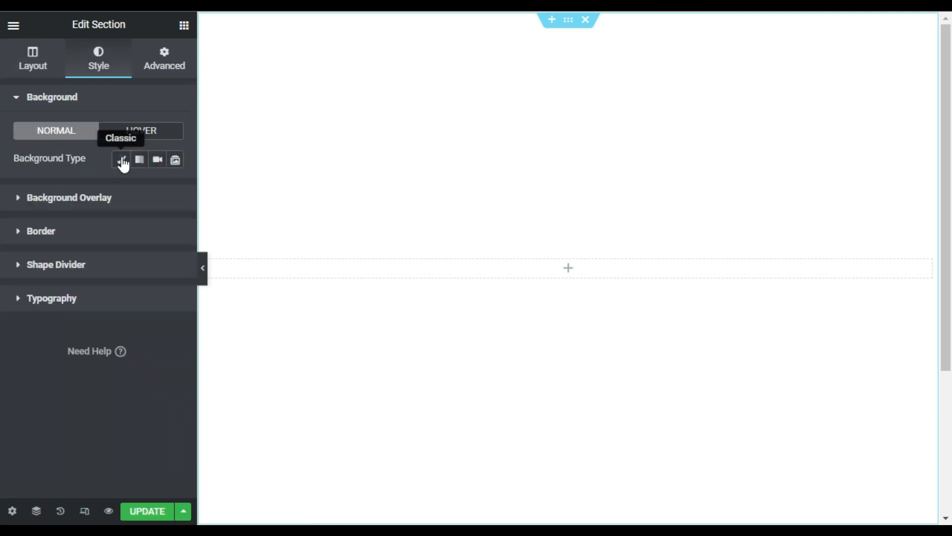
left_click(121, 159)
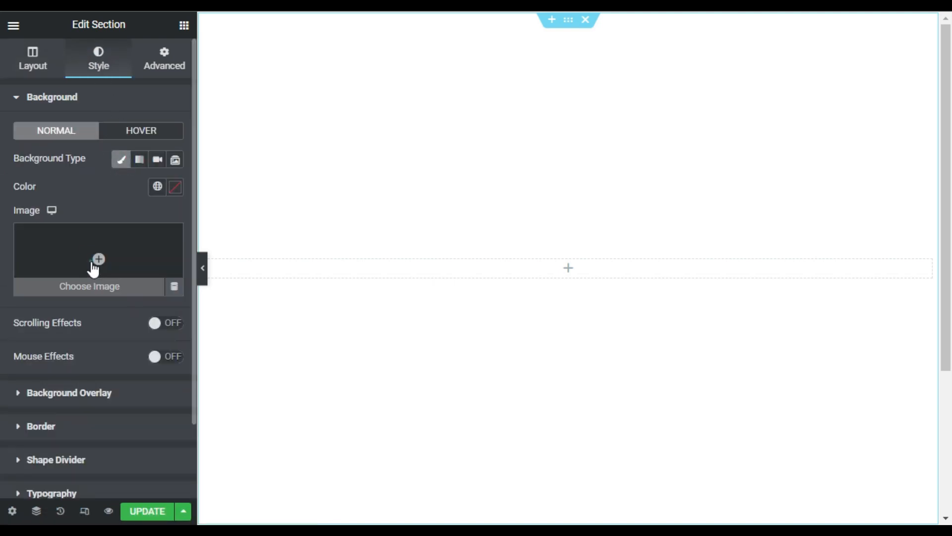
left_click(99, 259)
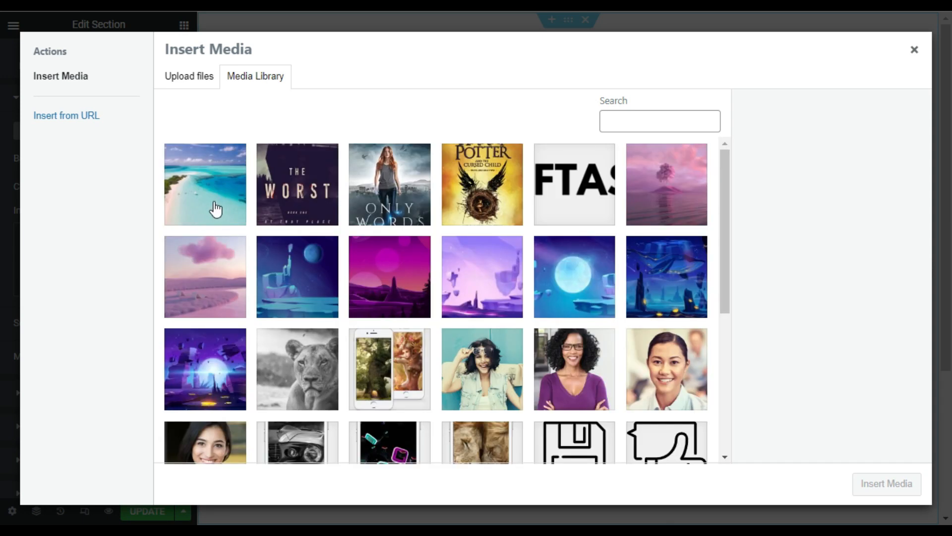
left_click(204, 184)
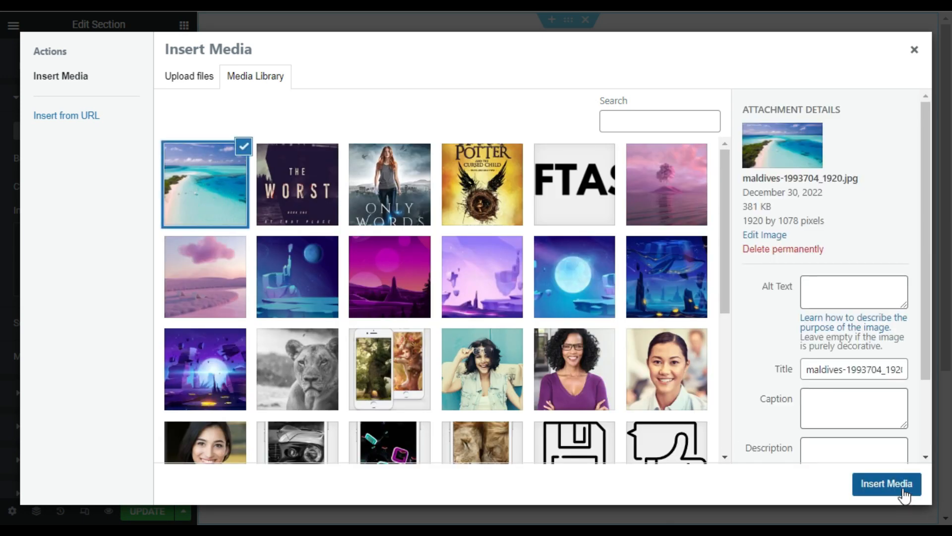
left_click(886, 484)
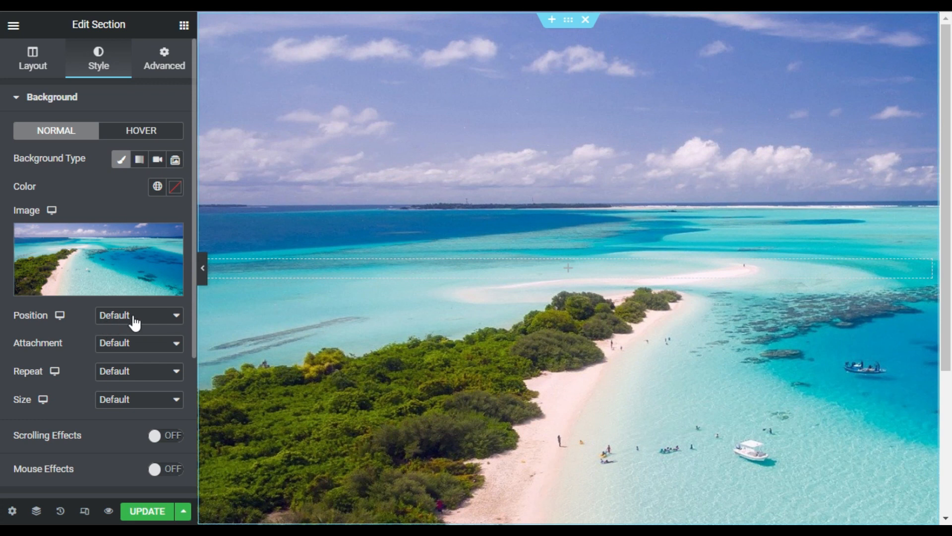
Step: Make the background Center Center, Scroll attachment, No-repeat and Cover size
left_click(138, 315)
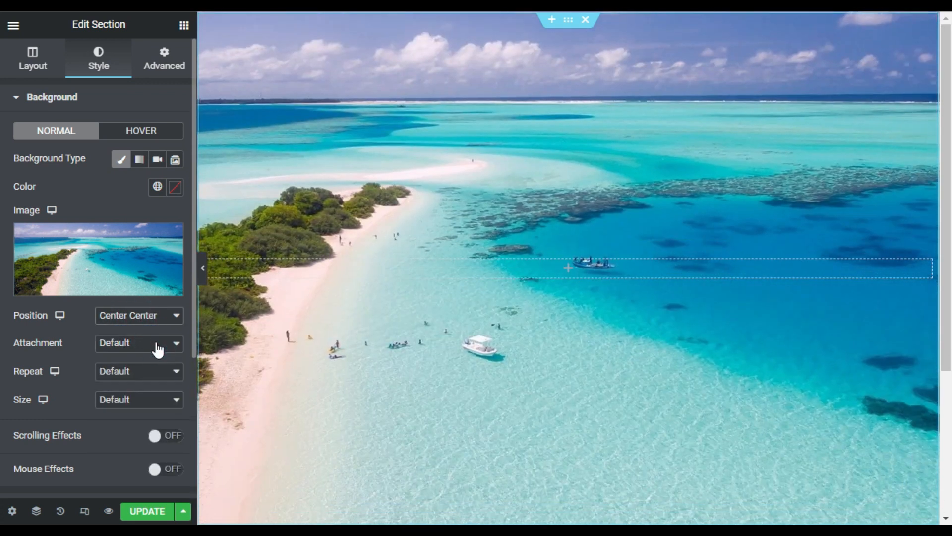
left_click(139, 342)
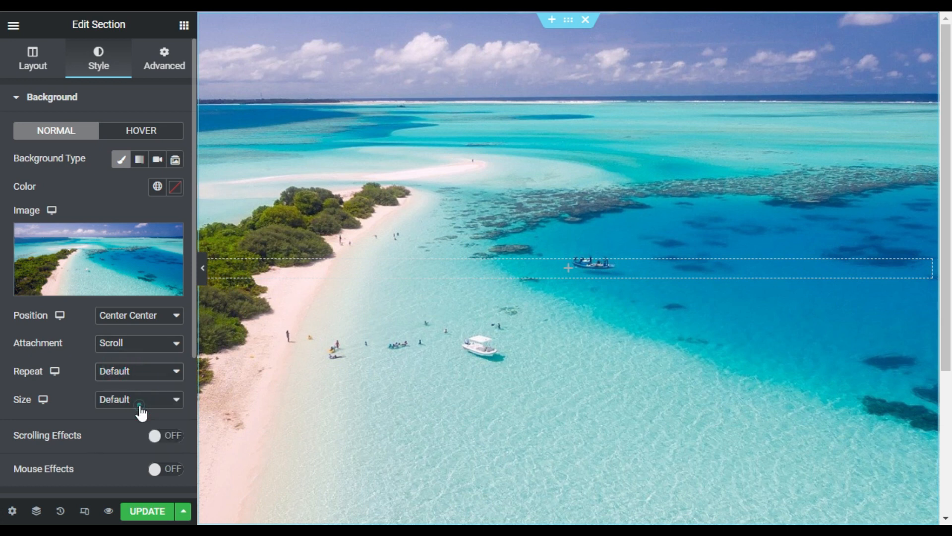
left_click(139, 399)
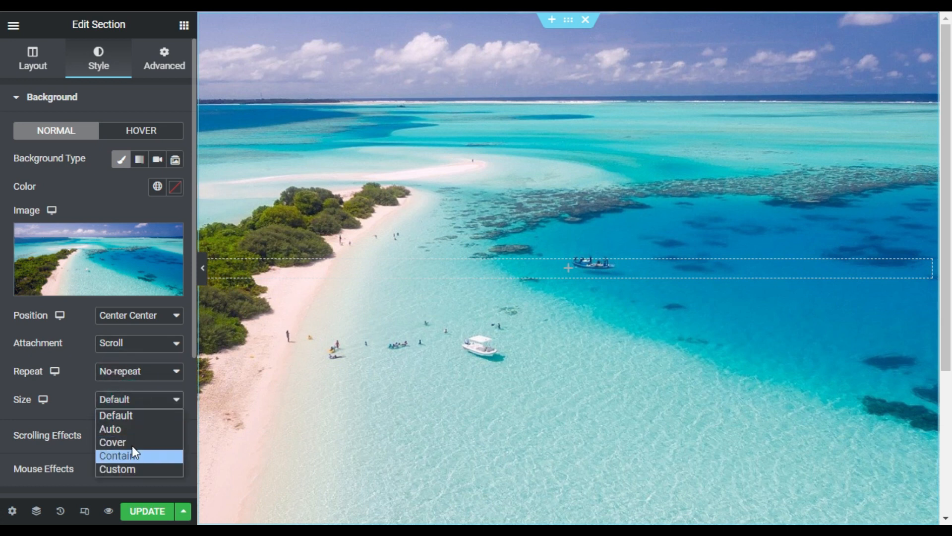
left_click(112, 442)
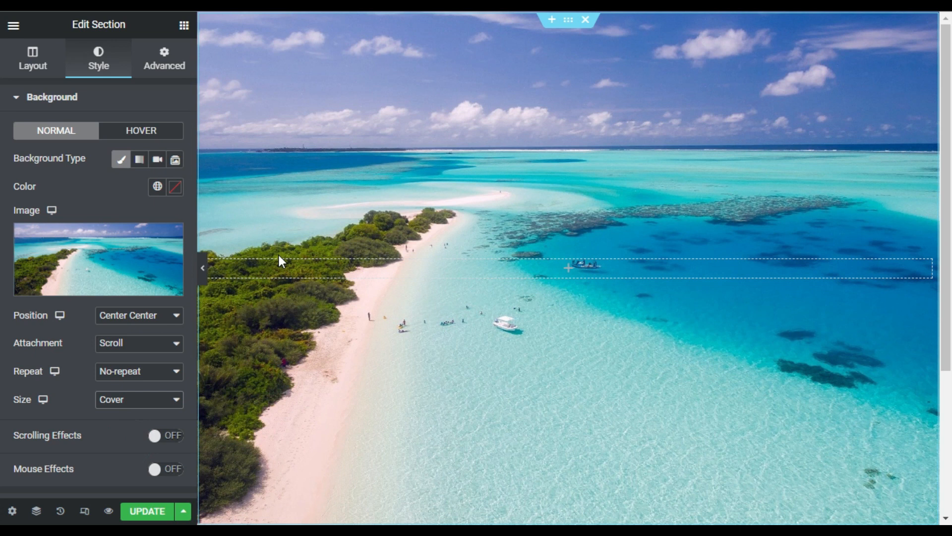
left_click(163, 57)
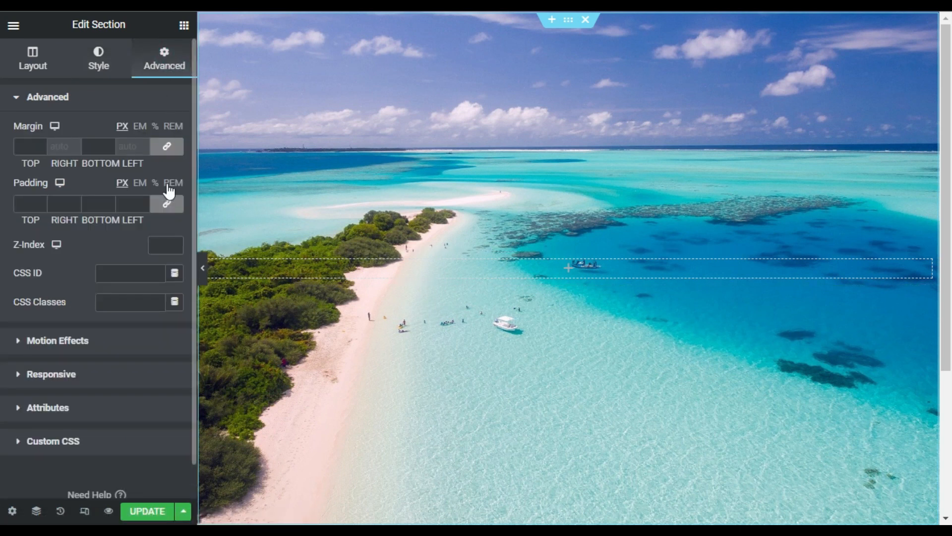
Step: Set the section's left and right padding to 33% and select the column for editing
left_click(155, 183)
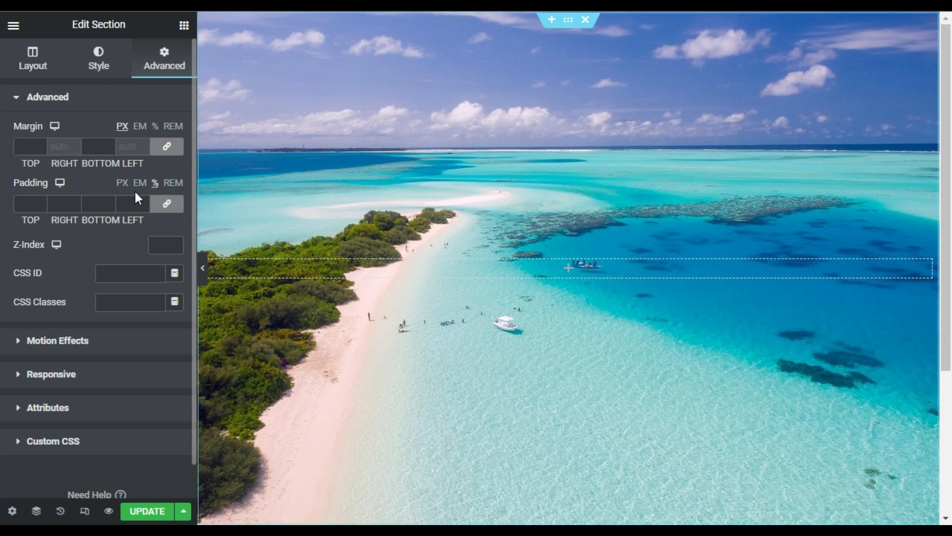
mouse_move(166, 204)
type("0")
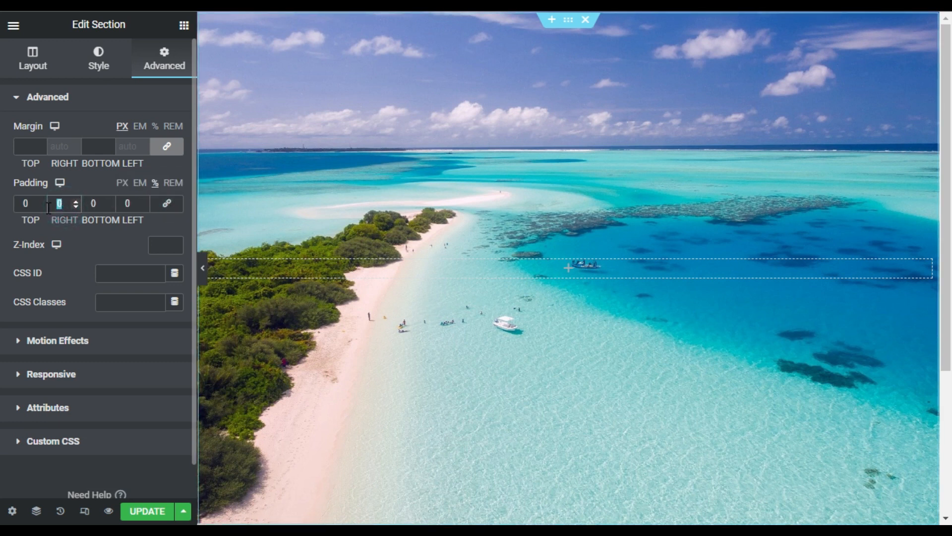
type("33")
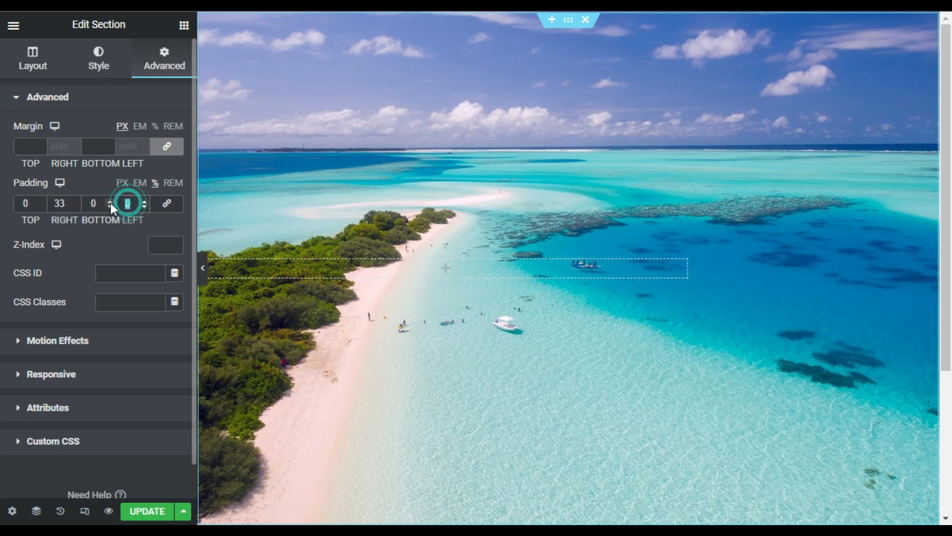
left_click(143, 199)
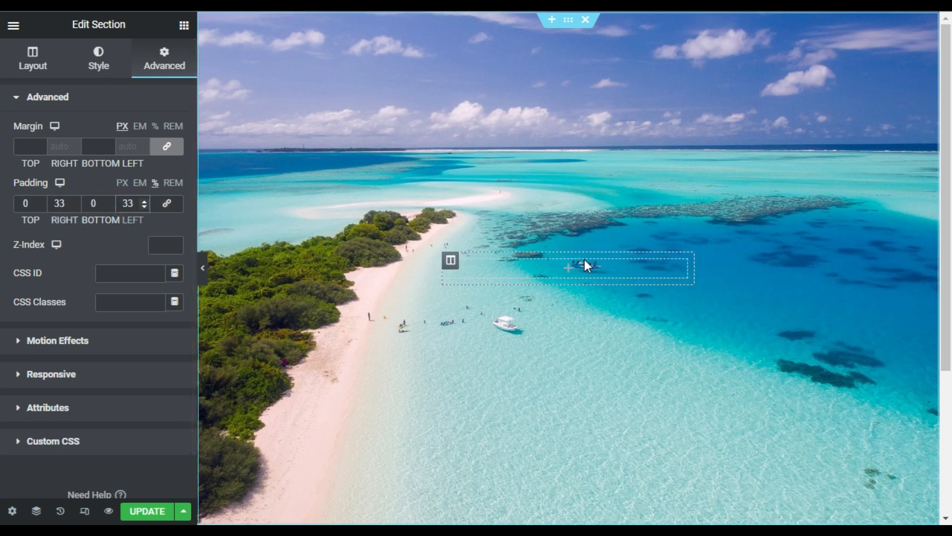
left_click(449, 261)
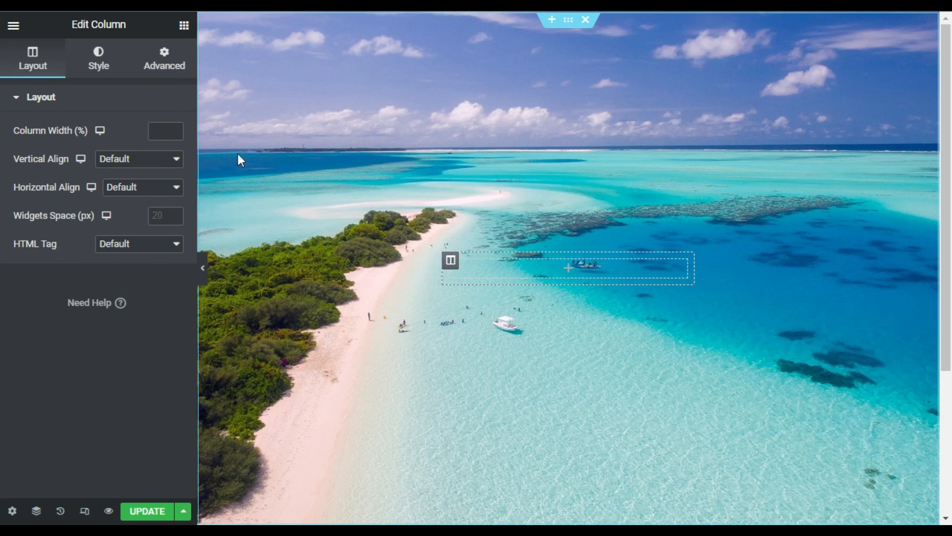
Step: Give the column 30 px padding on all sides
left_click(164, 58)
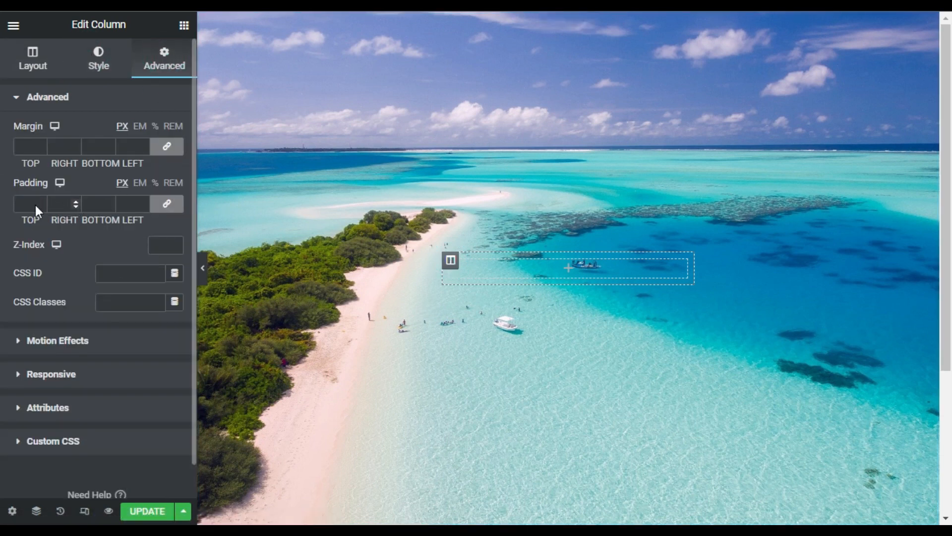
type("30")
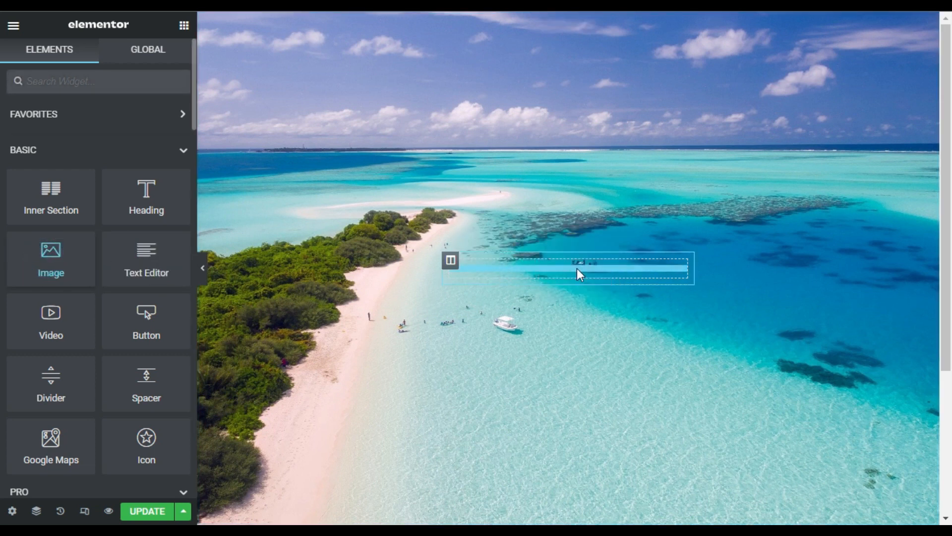
Step: Insert test04.jpg as a Thumbnail-size image with a 500 px border radius to make it round
left_click(577, 267)
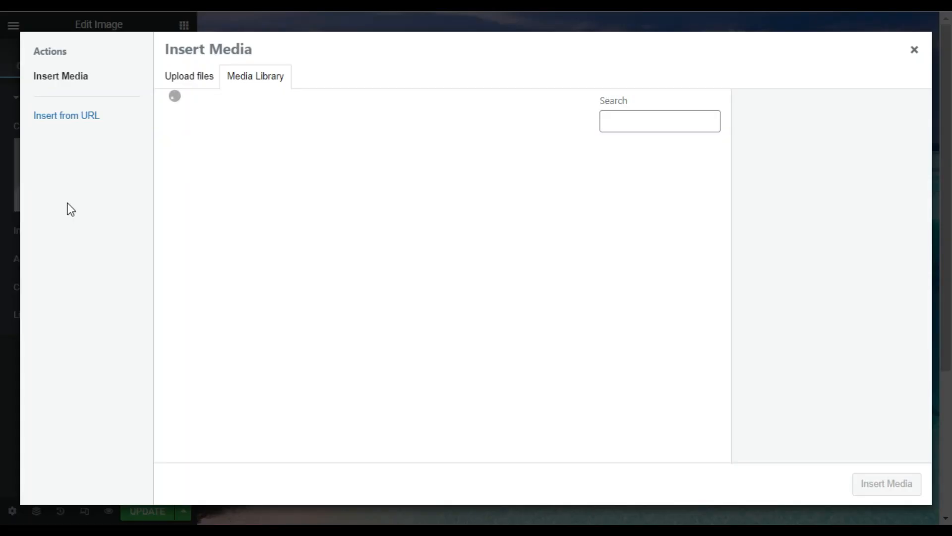
left_click(666, 369)
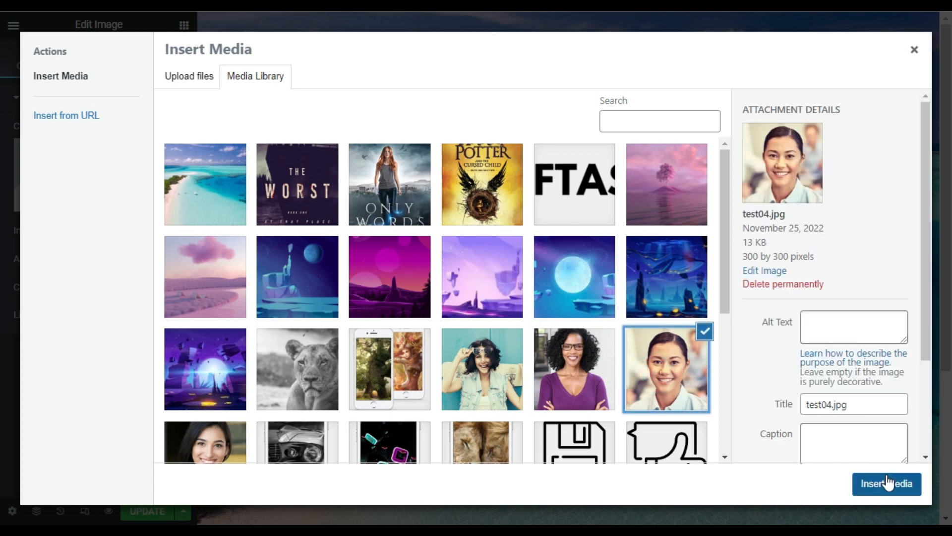
left_click(886, 483)
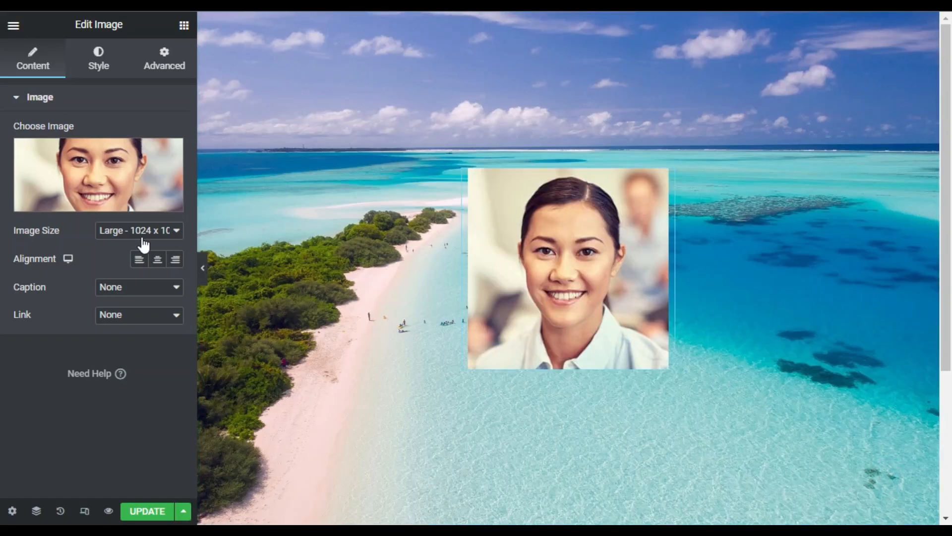
left_click(139, 231)
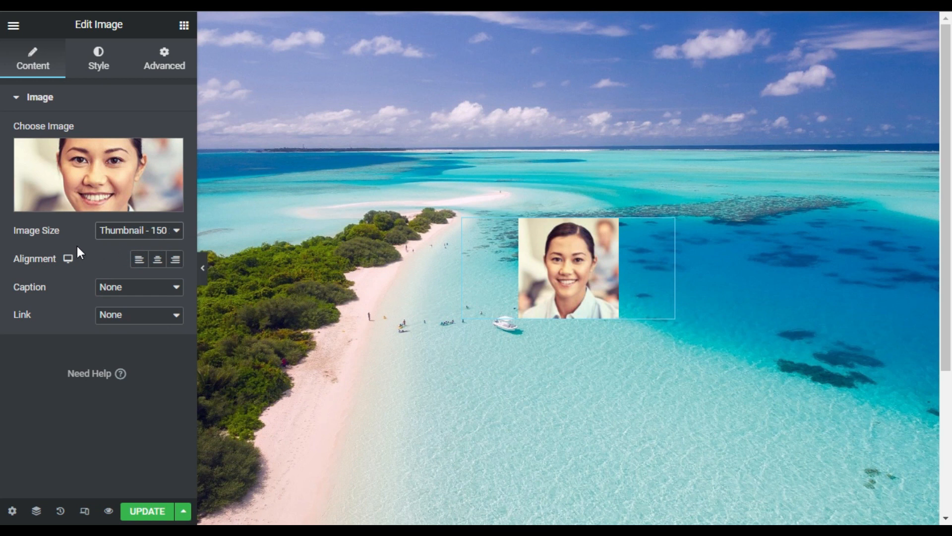
left_click(99, 58)
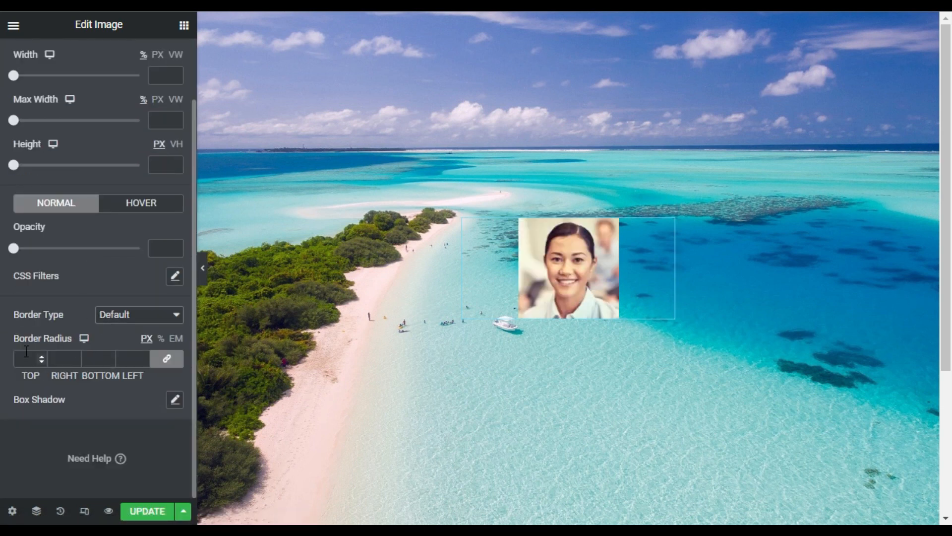
type("500")
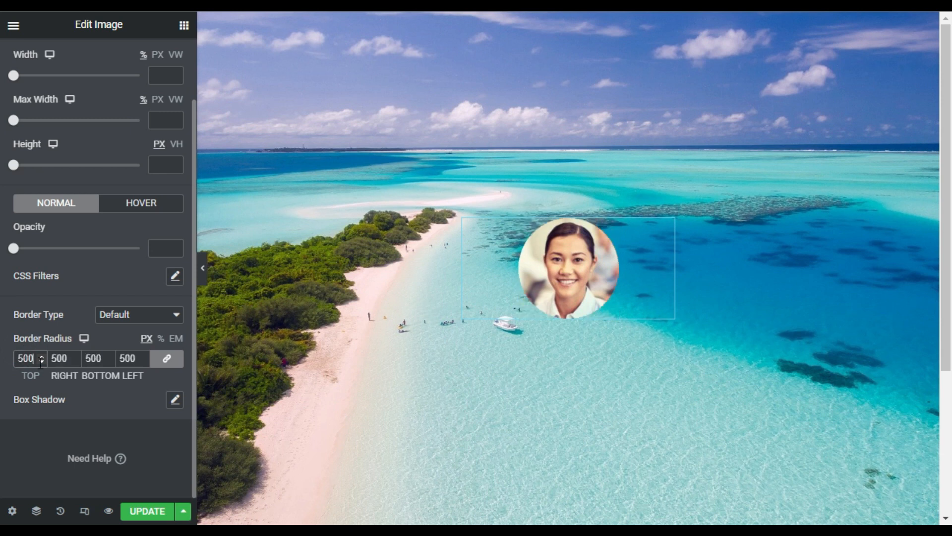
left_click(175, 398)
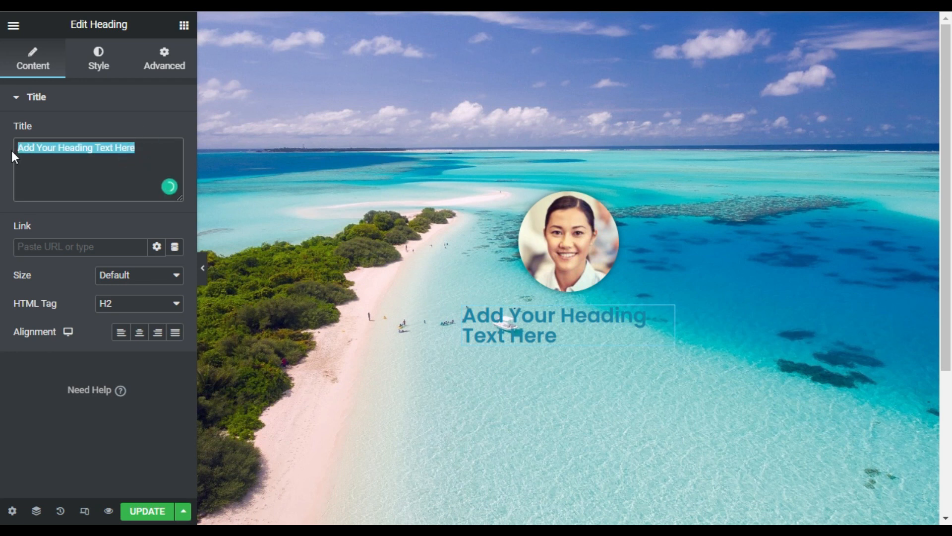
Step: Enter the heading 'Tilt and Glare Effect', centre it, colour it white and transform to Uppercase
type("Tilt and Glare Effect")
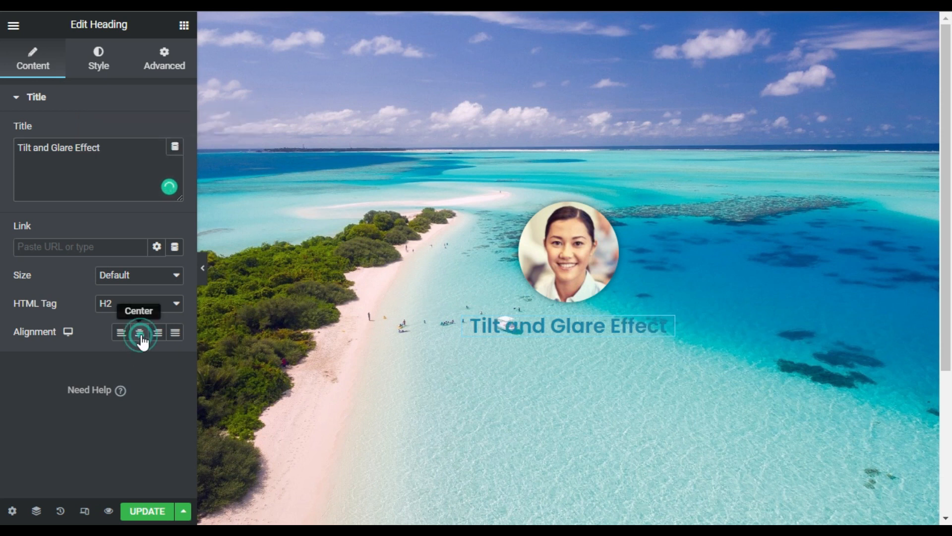
left_click(98, 58)
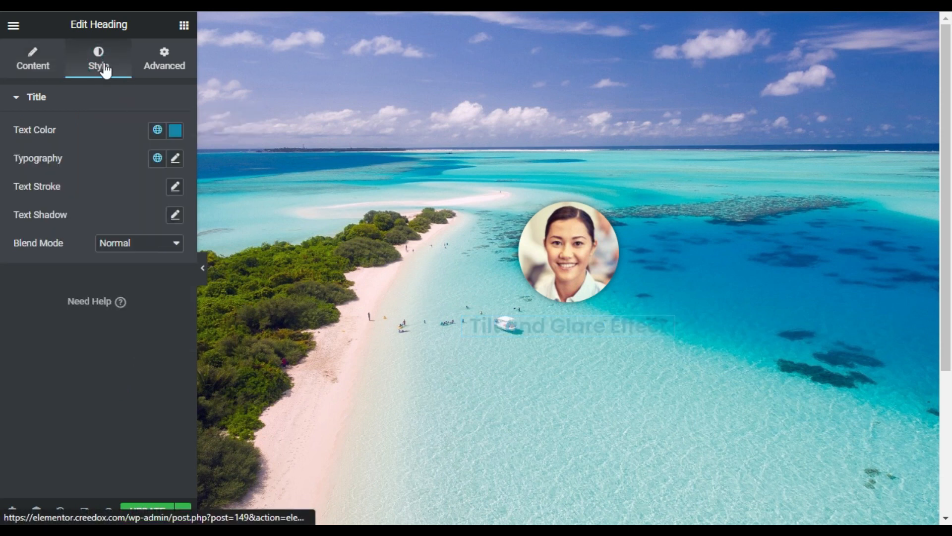
left_click(174, 130)
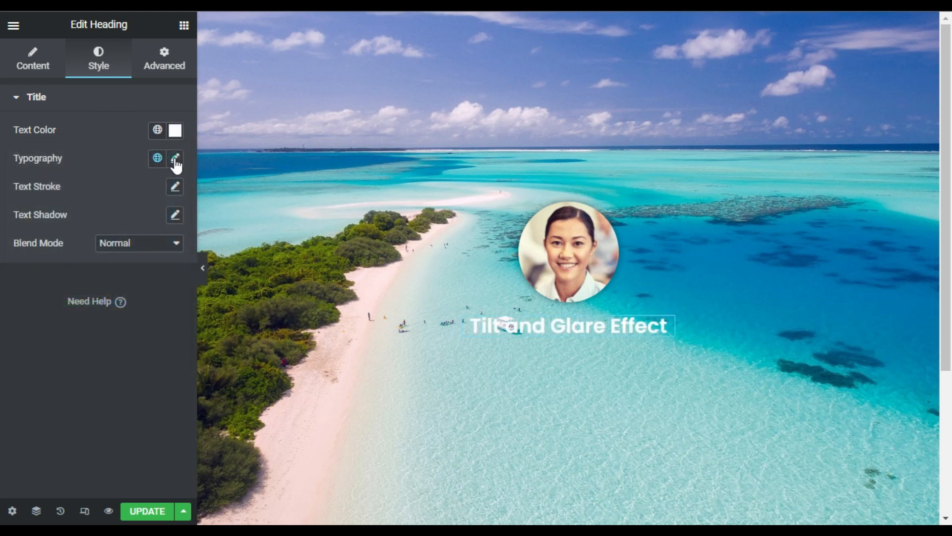
left_click(174, 158)
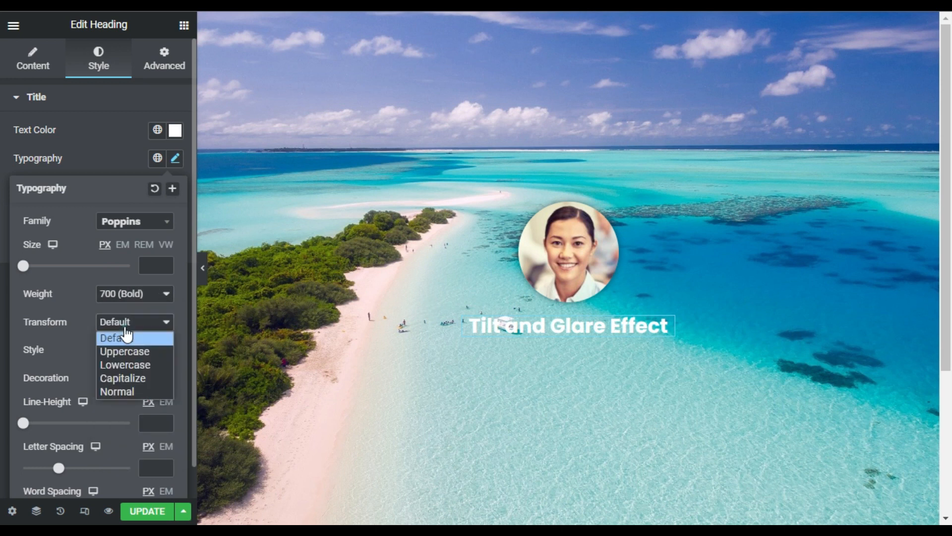
left_click(124, 351)
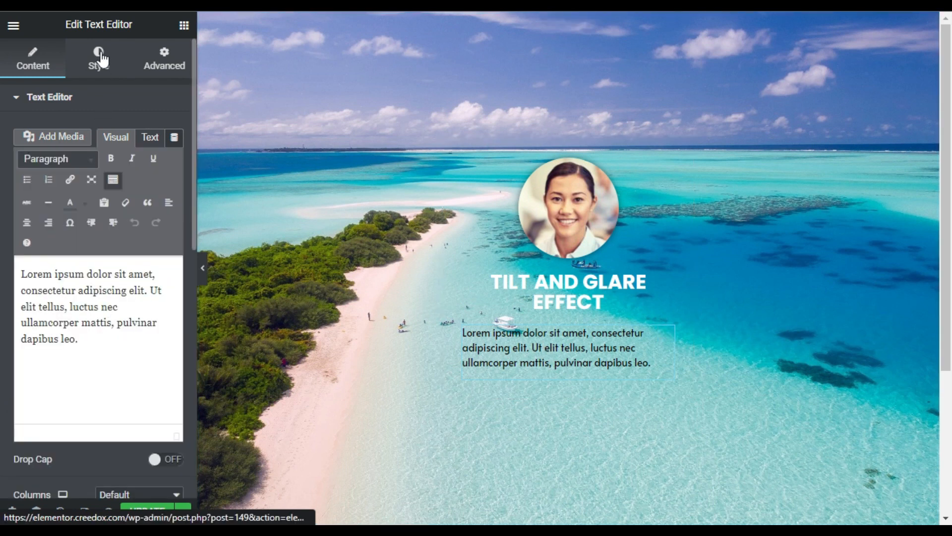
Step: Set the lorem ipsum paragraph's text colour to gray
left_click(98, 57)
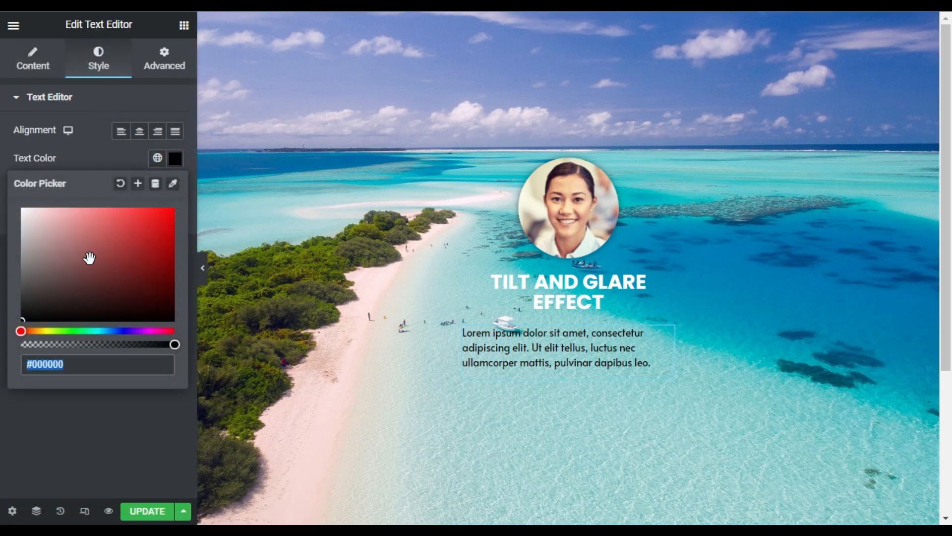
left_click(23, 252)
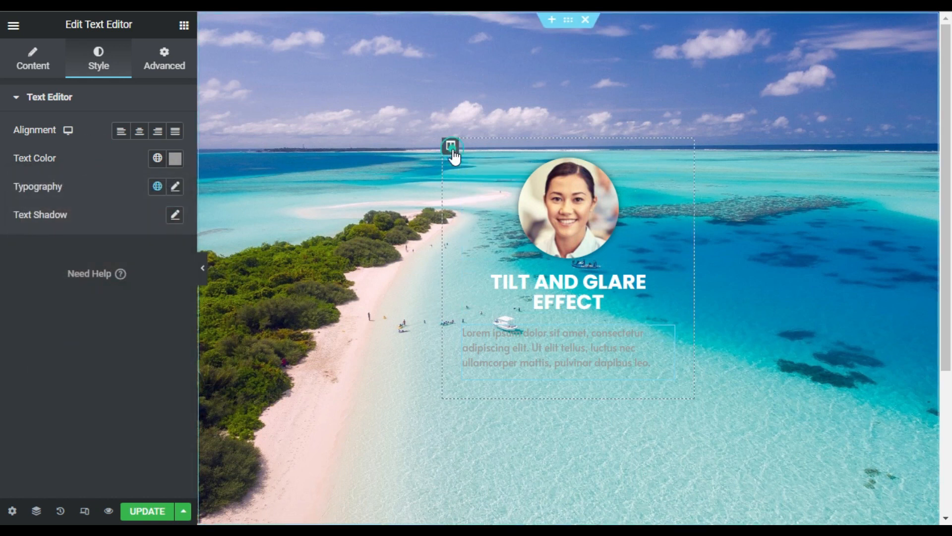
Step: Give the card column a classic black background with lowered alpha for translucency
left_click(451, 147)
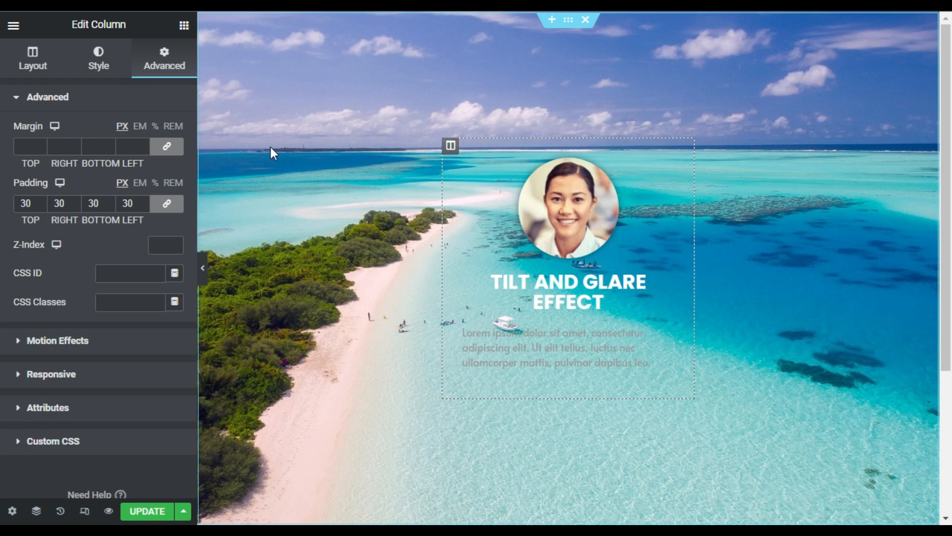
left_click(99, 58)
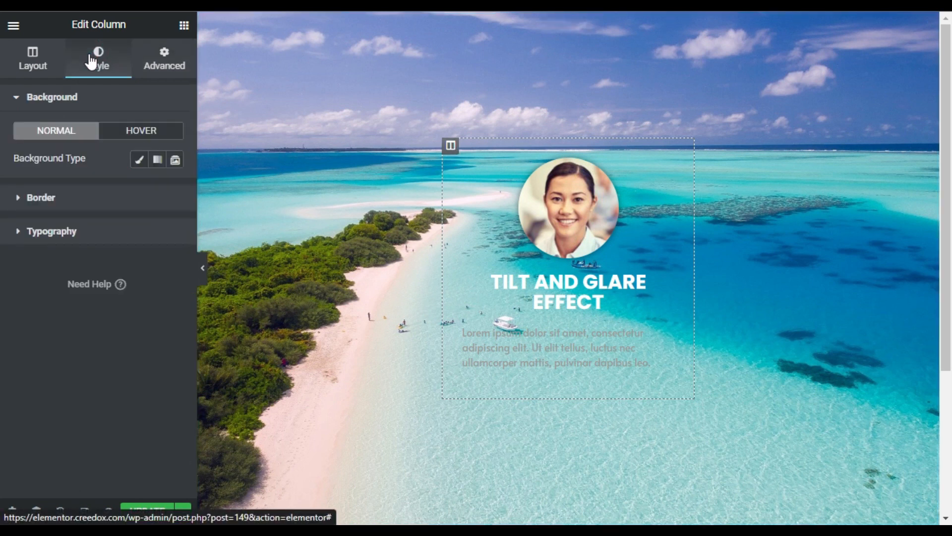
left_click(156, 159)
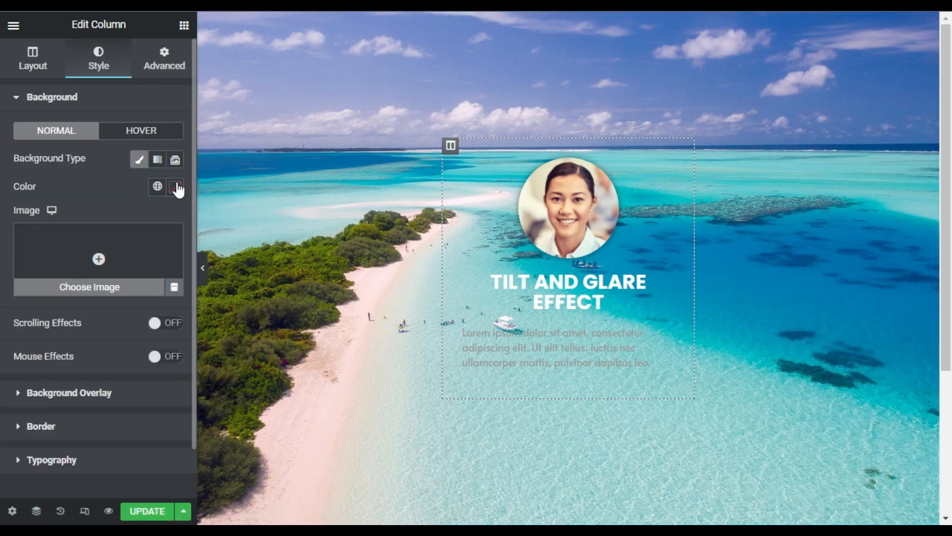
left_click(174, 186)
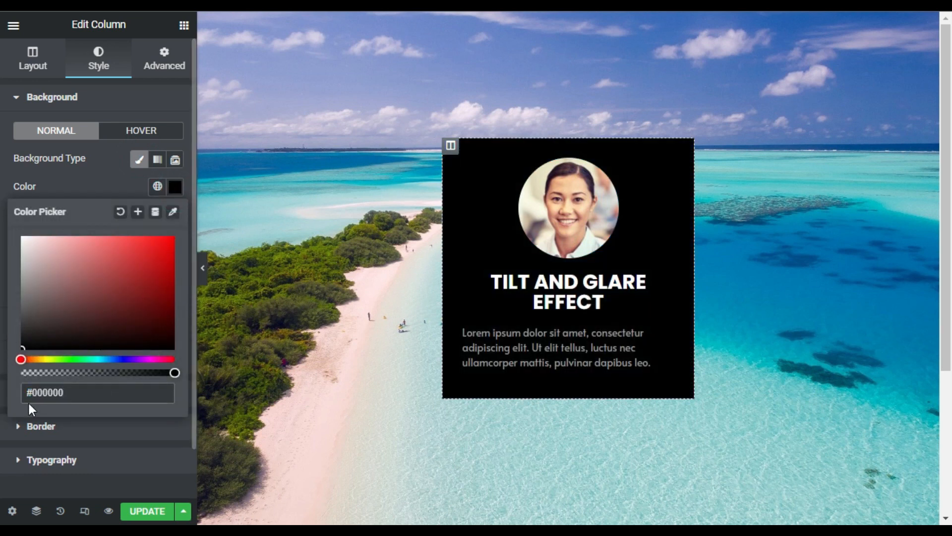
left_click_drag(174, 373, 154, 373)
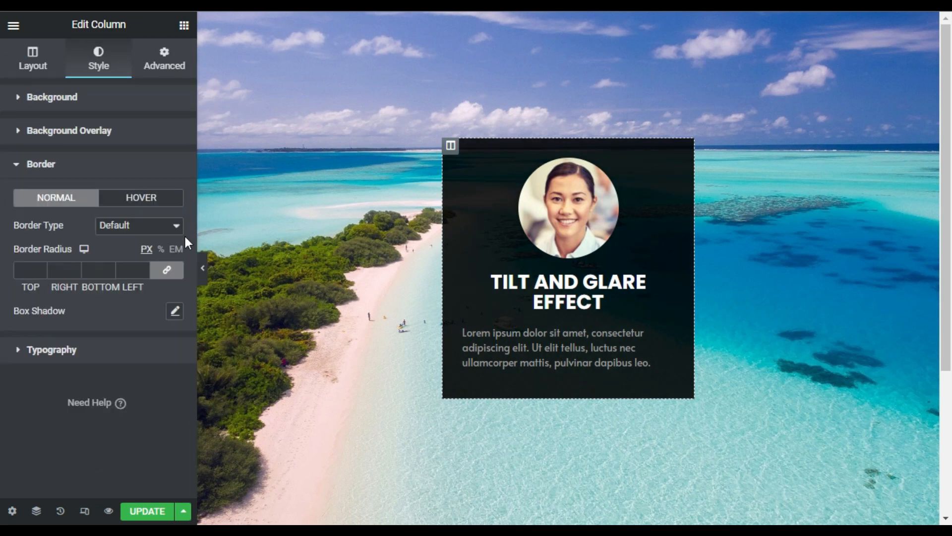
Step: Add a solid 4 px border to the card column and choose its colour
left_click(139, 225)
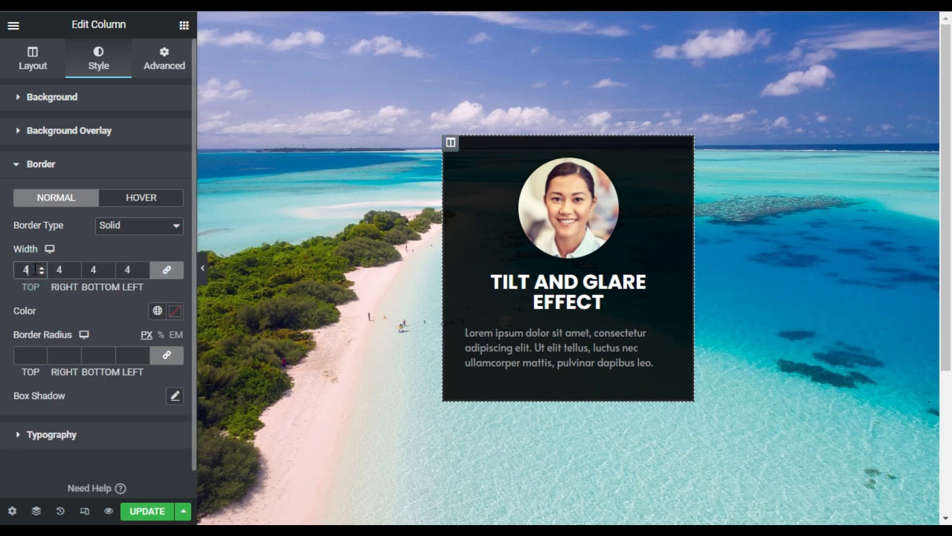
left_click(175, 311)
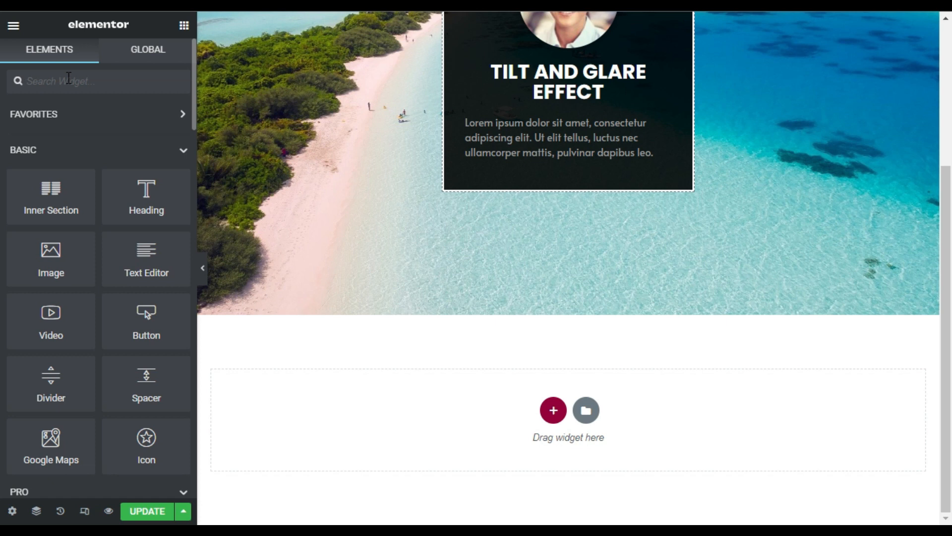
Step: Search the widgets panel for 'html' to find the HTML widget
type("html")
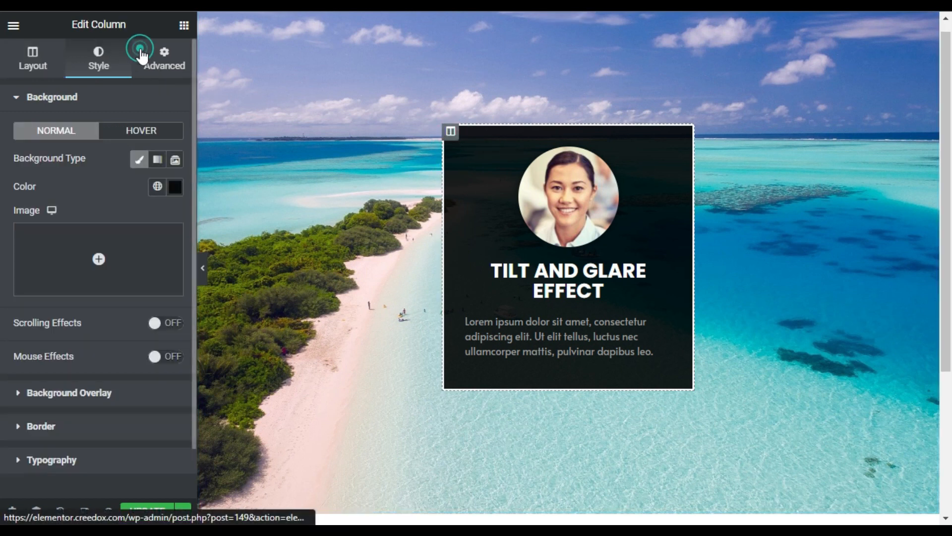
Step: Paste 'effect' into the column's CSS Classes, update the page and preview it
left_click(164, 57)
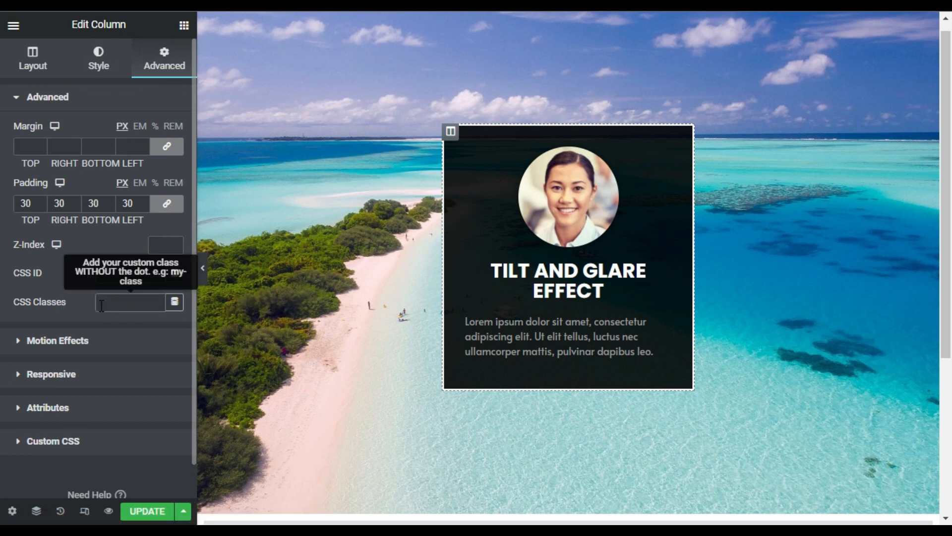
right_click(129, 302)
type("effect")
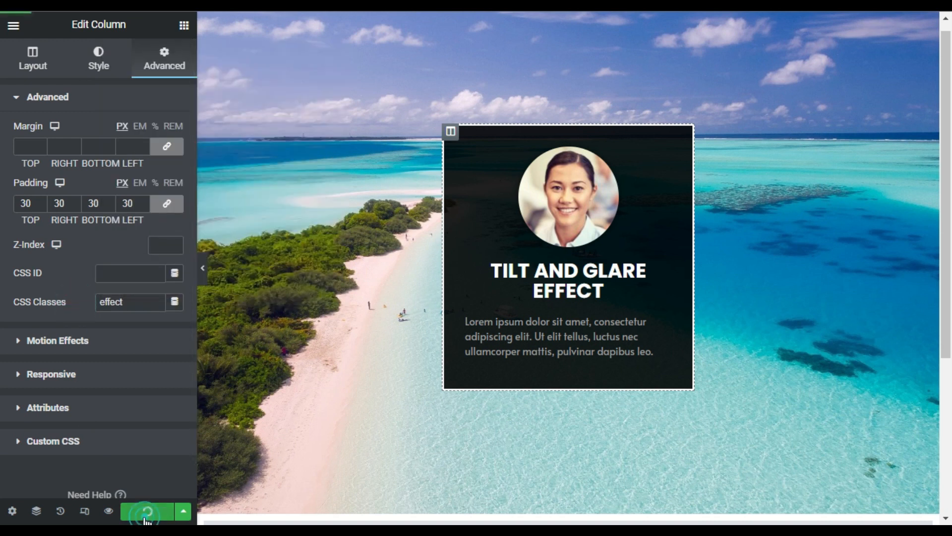
left_click(146, 511)
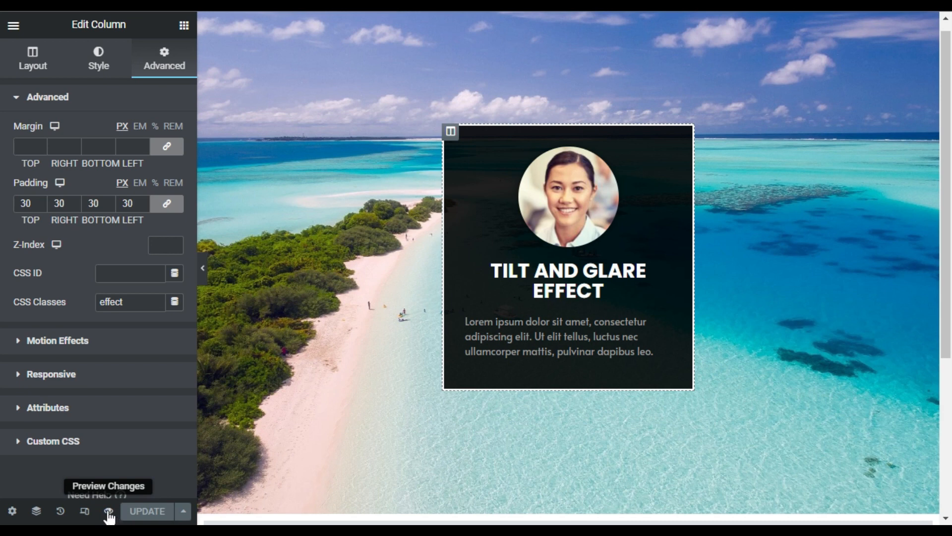
left_click(107, 511)
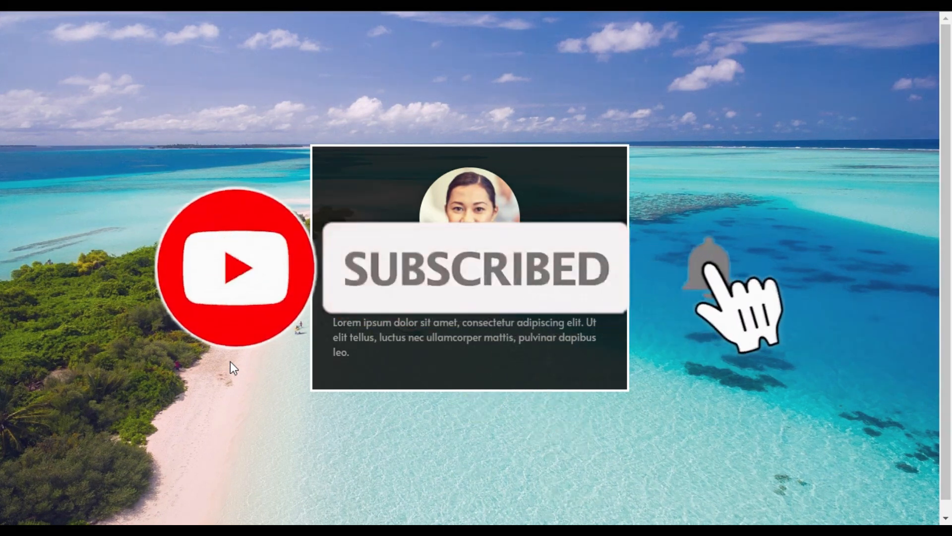
Step: Hover the card in the live preview to check the tilt-and-glare effect
left_click(707, 267)
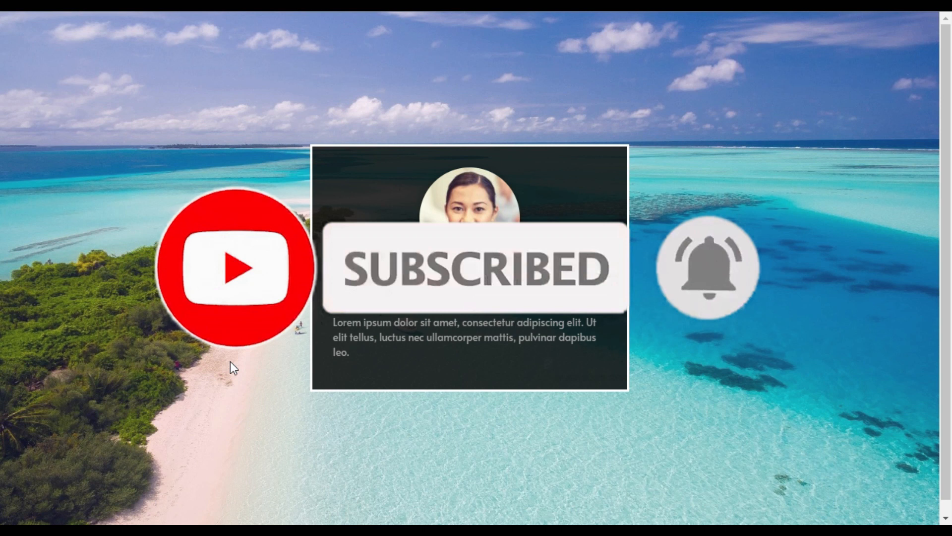